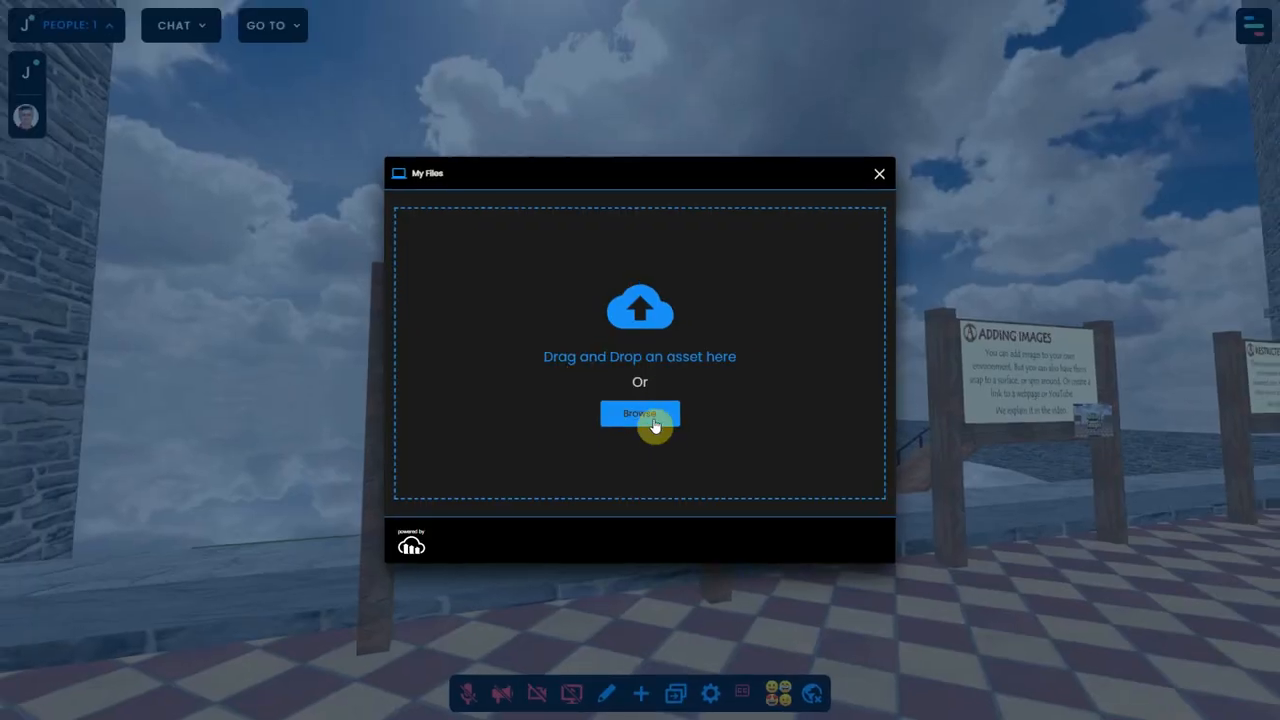
Browse the computer and choose 3DLES-VideoIntro2022.mp4 to upload as an asset
{"action": "left_click", "coordinate": [640, 412]}
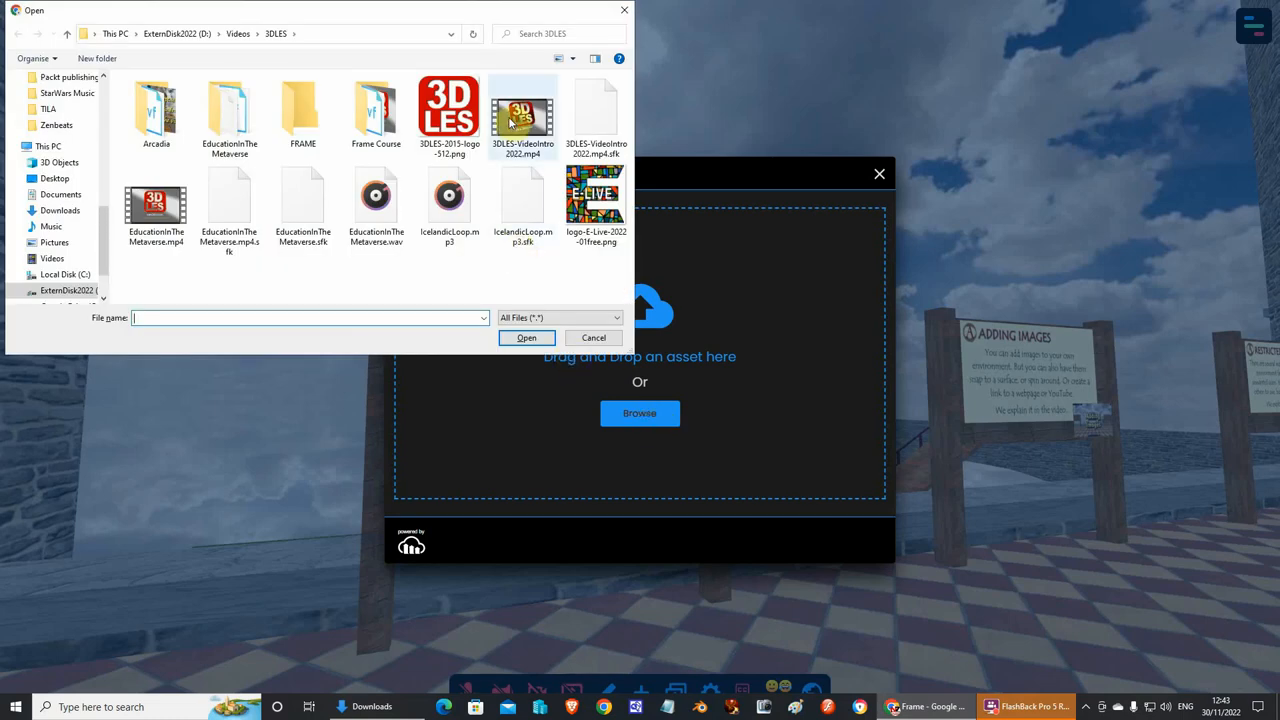
{"action": "left_click", "coordinate": [522, 110]}
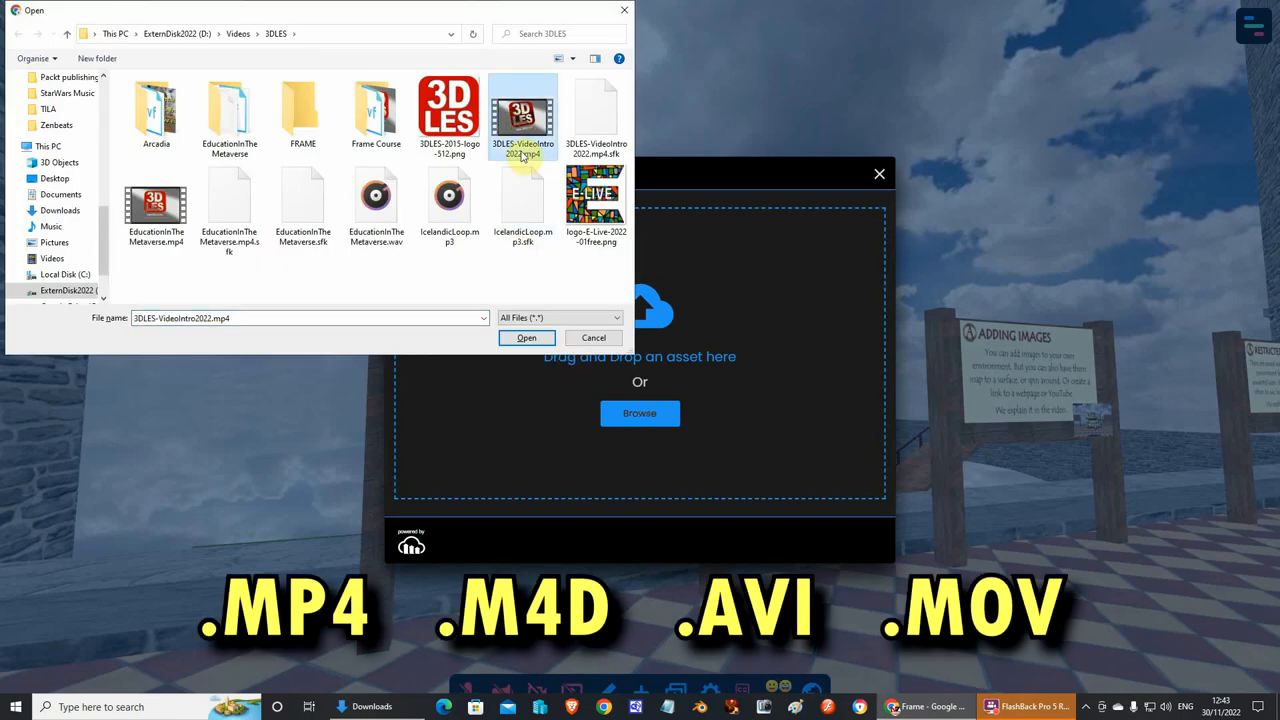
{"action": "left_click", "coordinate": [526, 336]}
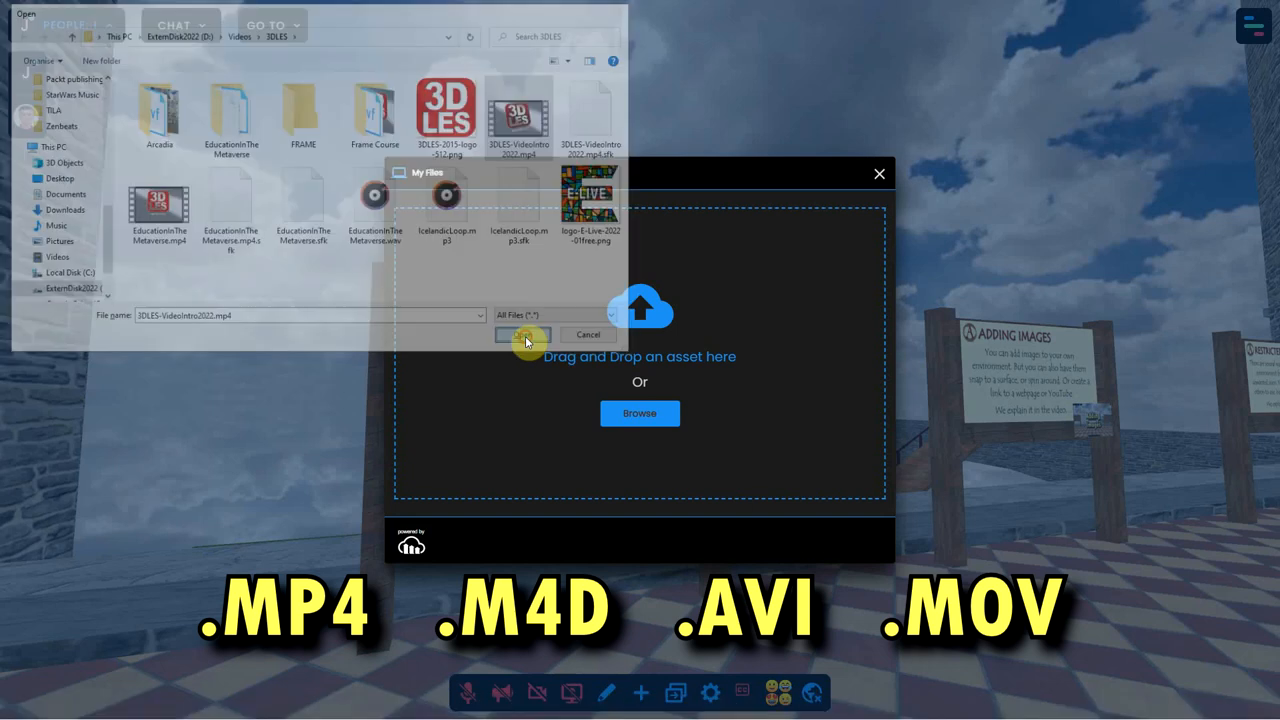
{"action": "left_click", "coordinate": [524, 334]}
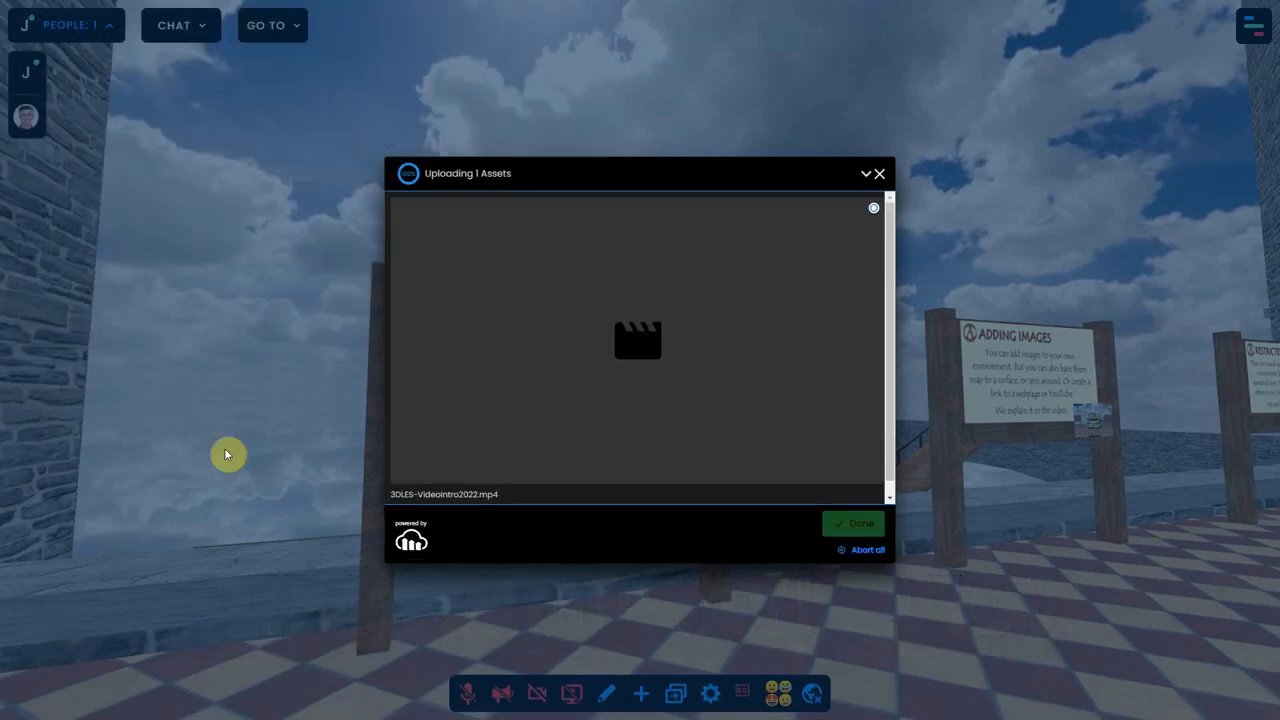
Place the uploaded intro video onto the wooden sign board
{"action": "left_click", "coordinate": [852, 524]}
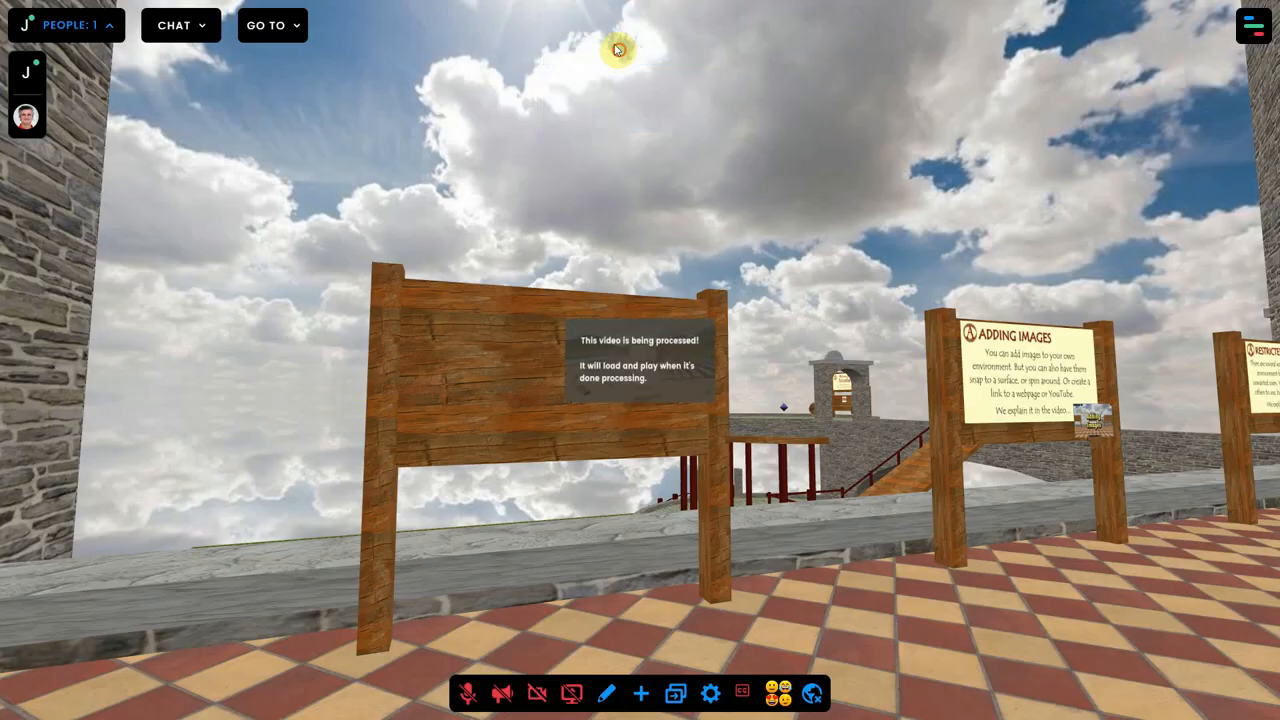
{"action": "mouse_move", "coordinate": [244, 464]}
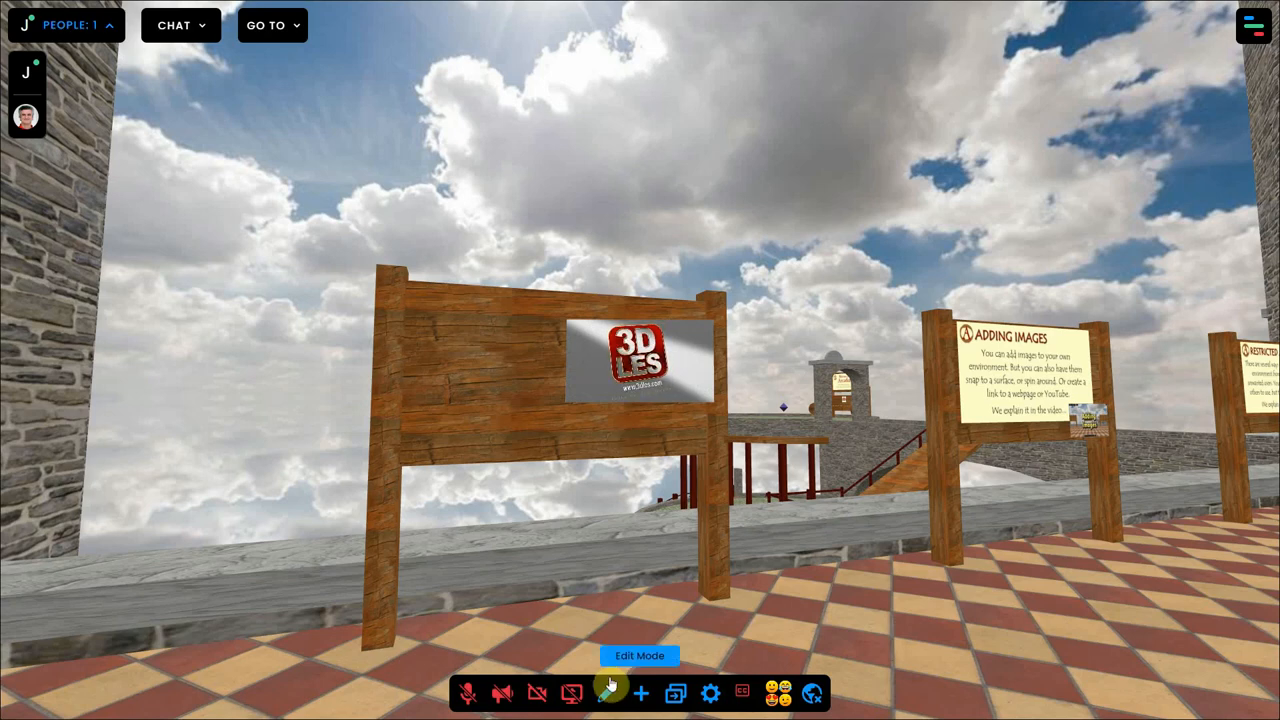
Leave Edit Mode to play the intro video on the sign, then reopen its asset settings
{"action": "left_click", "coordinate": [604, 692]}
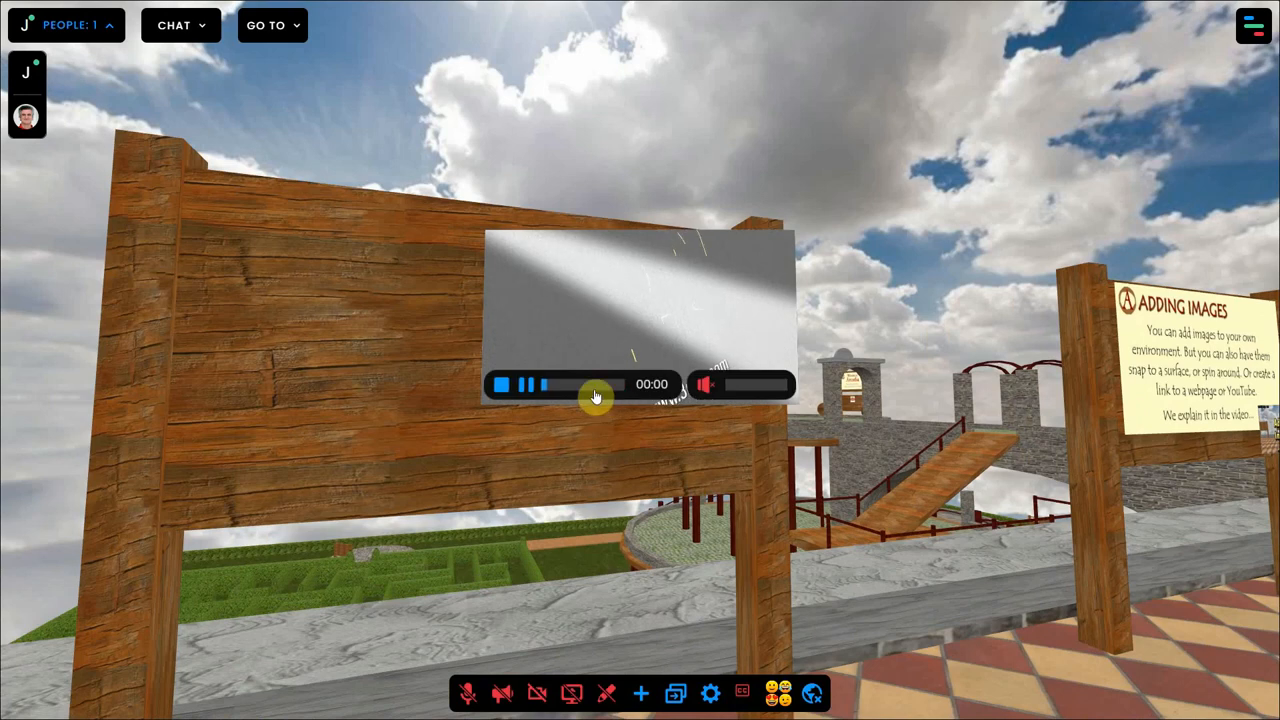
{"action": "left_click", "coordinate": [500, 384]}
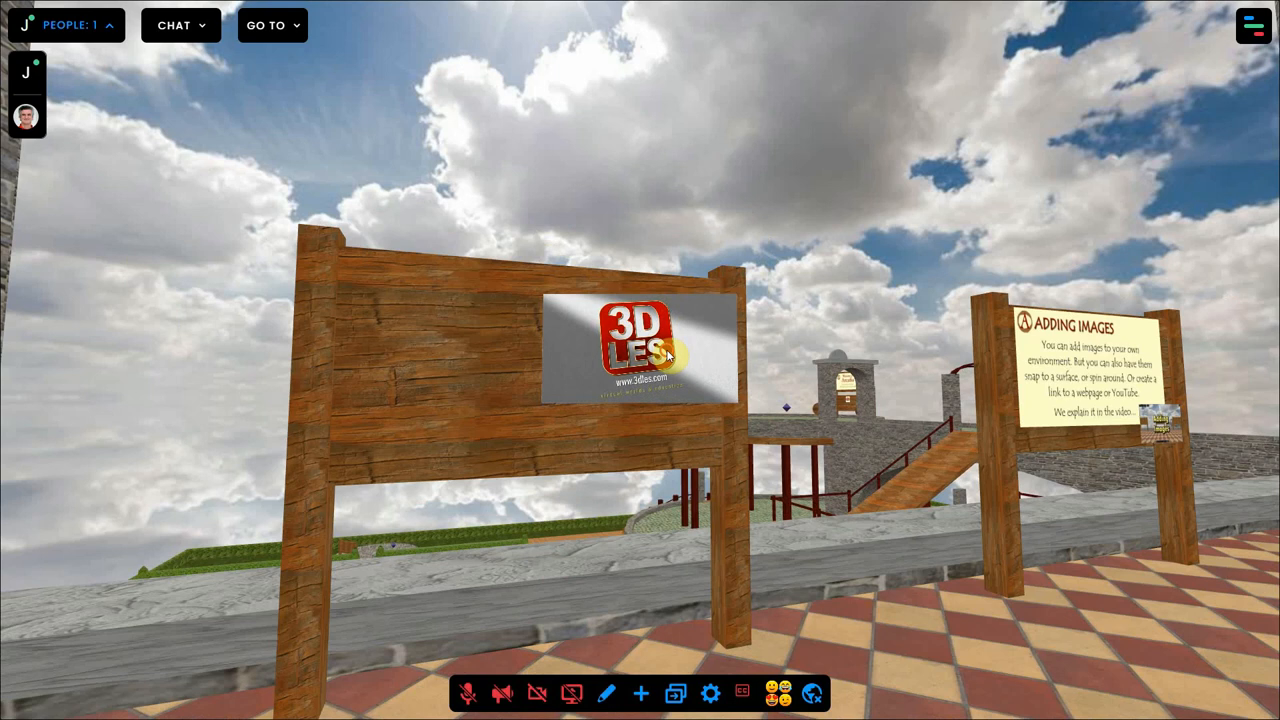
{"action": "left_click", "coordinate": [670, 356]}
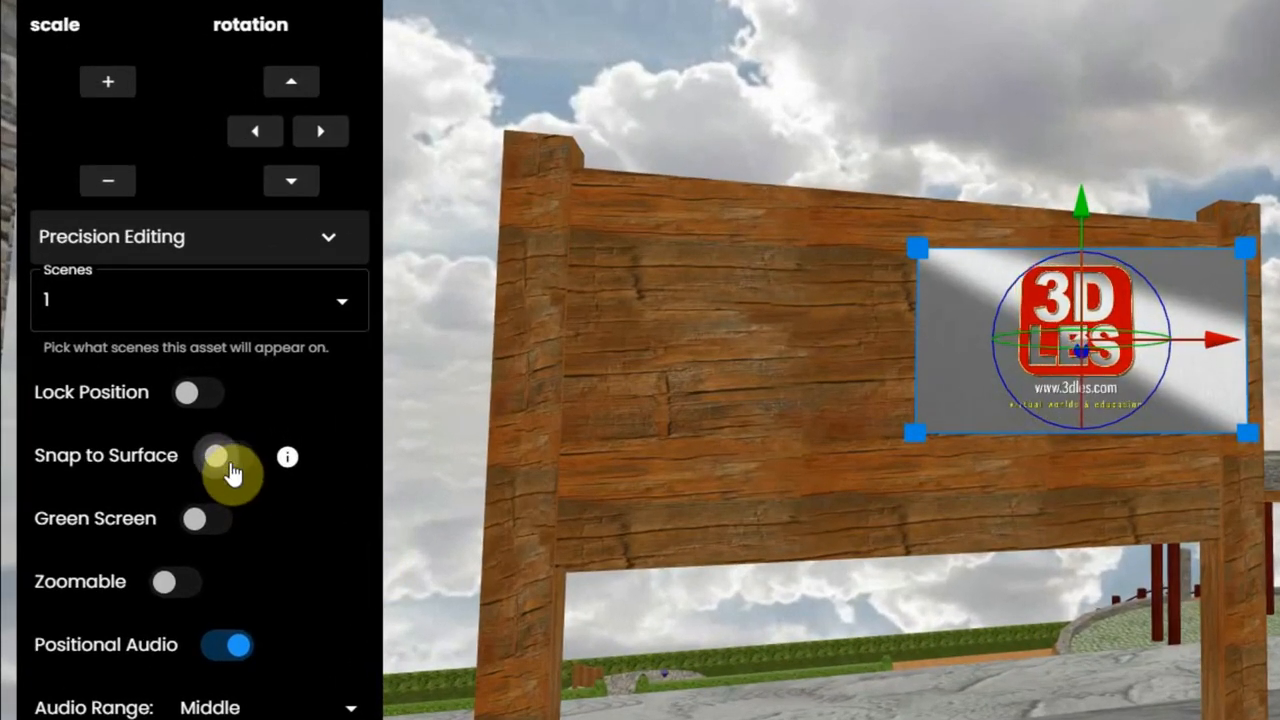
Snap the intro video onto the sign surface, enlarge it to fill the board and lock its position
{"action": "left_click", "coordinate": [204, 456]}
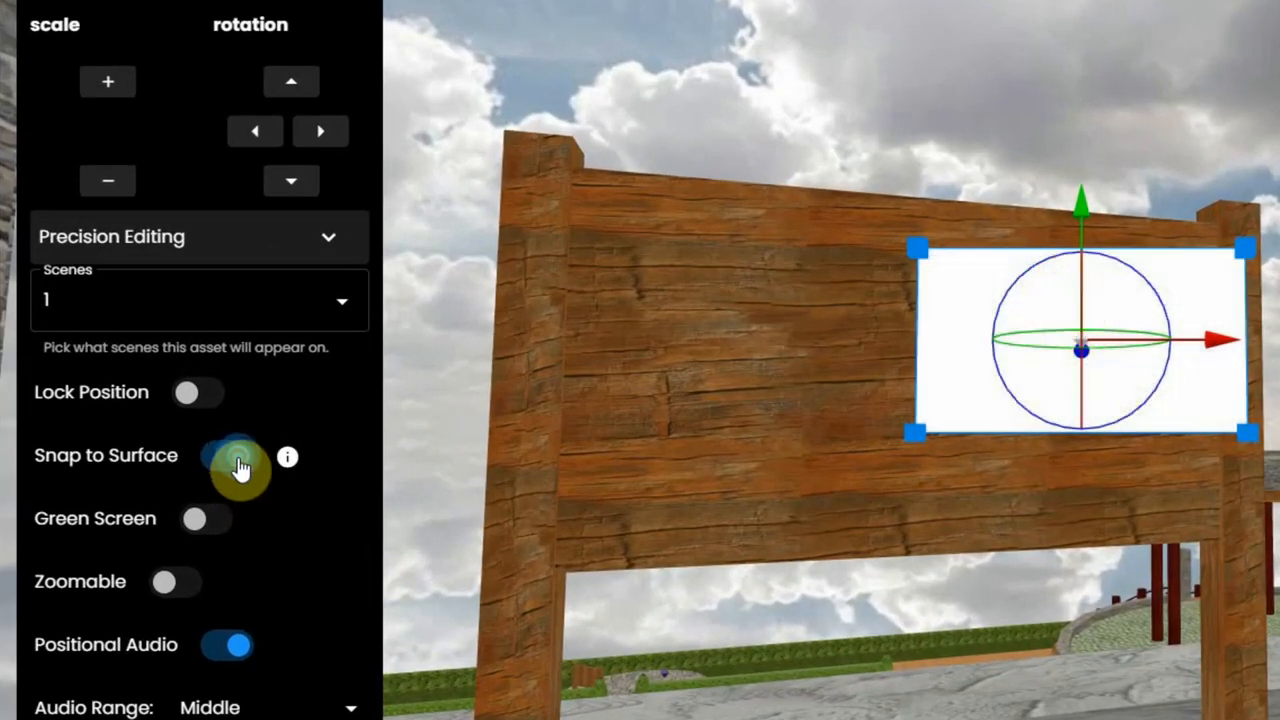
{"action": "left_click", "coordinate": [224, 456]}
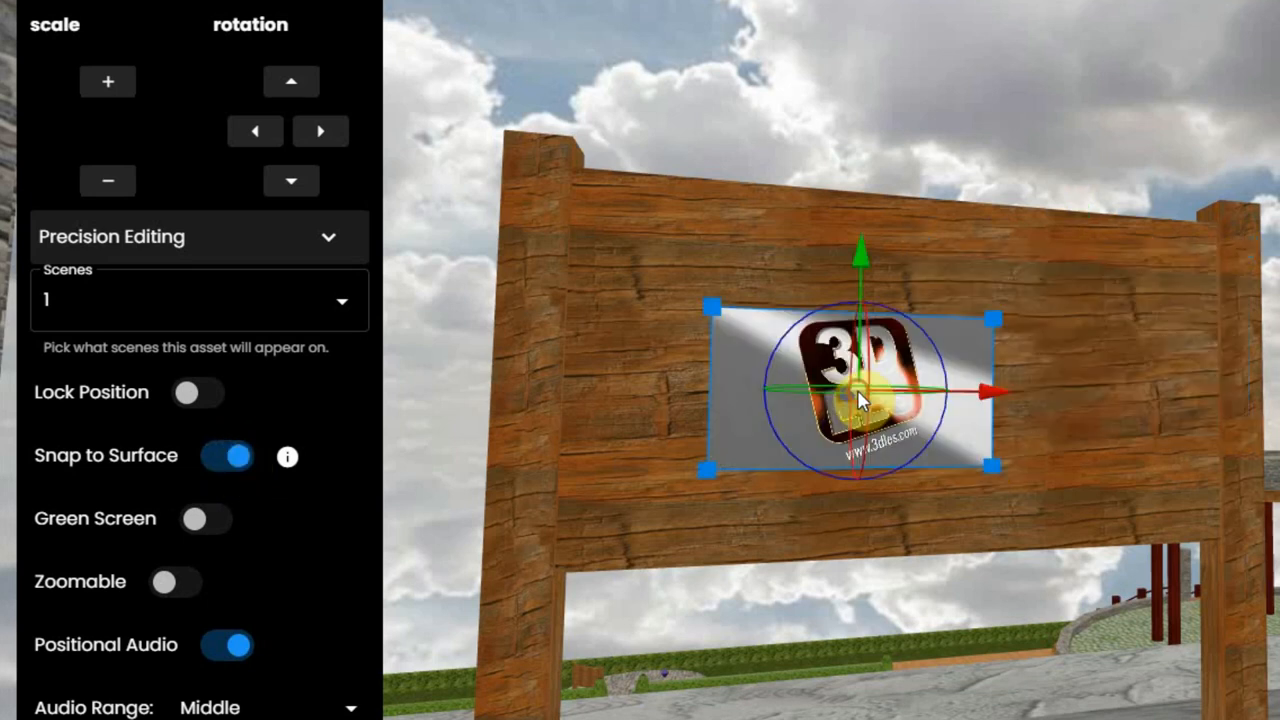
{"action": "left_click", "coordinate": [226, 456]}
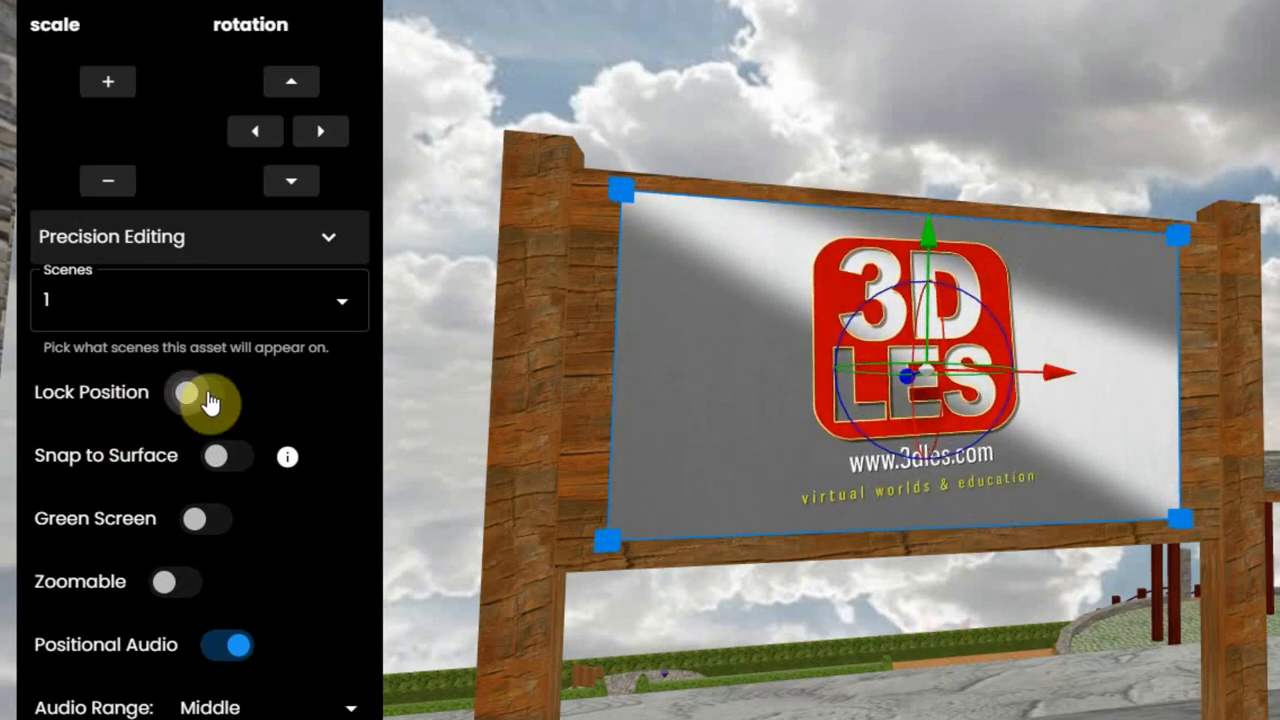
{"action": "left_click", "coordinate": [196, 392]}
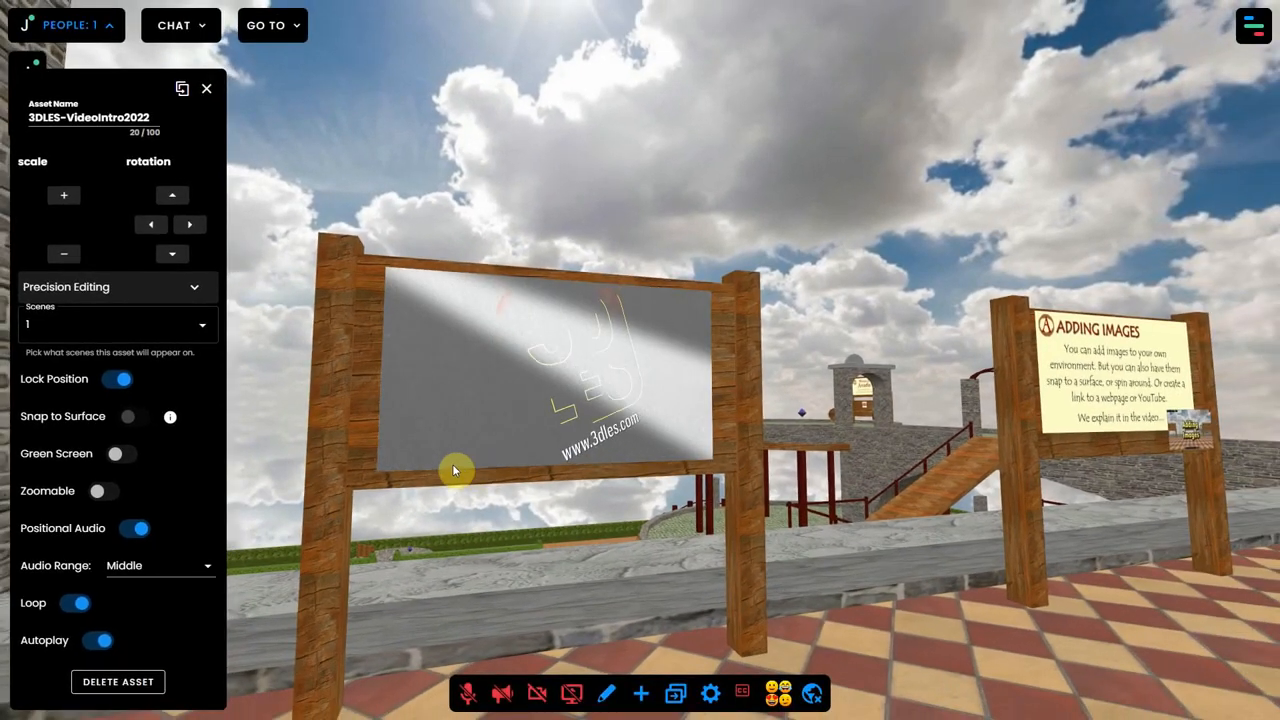
Enable Green Screen on the misskit-female-reporter video to remove its green backdrop
{"action": "left_click", "coordinate": [120, 452]}
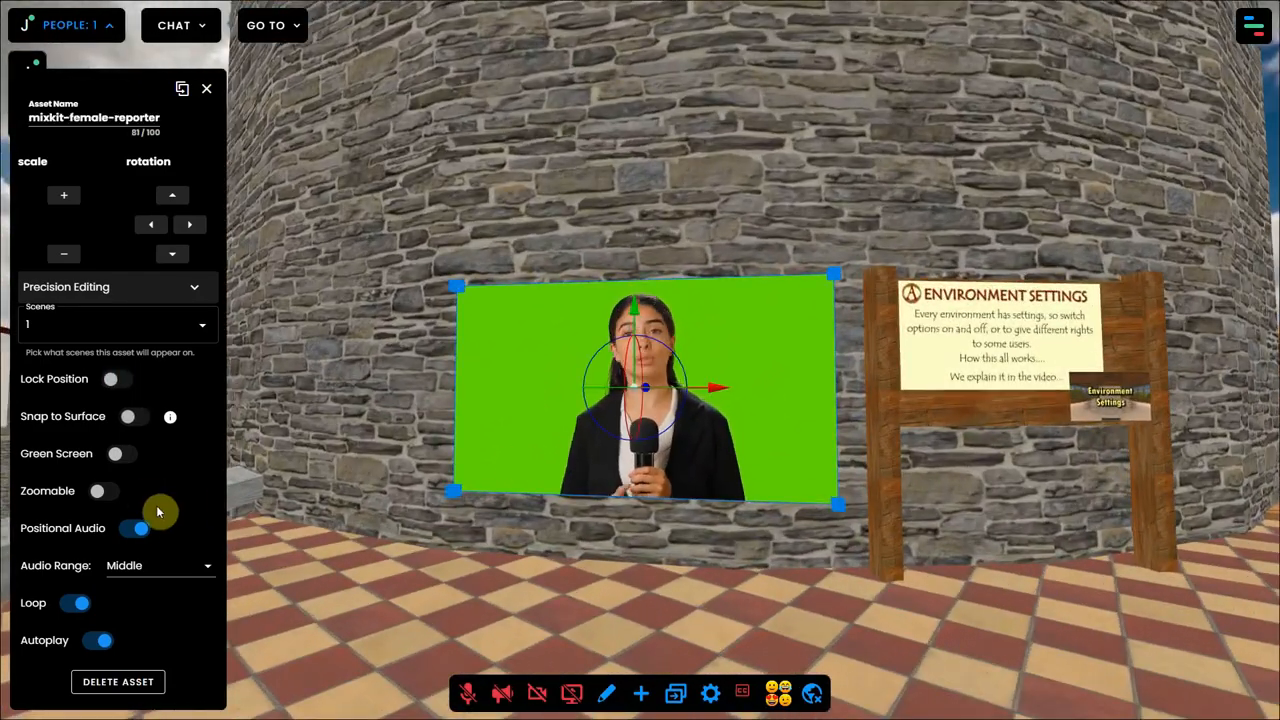
{"action": "left_click", "coordinate": [120, 452]}
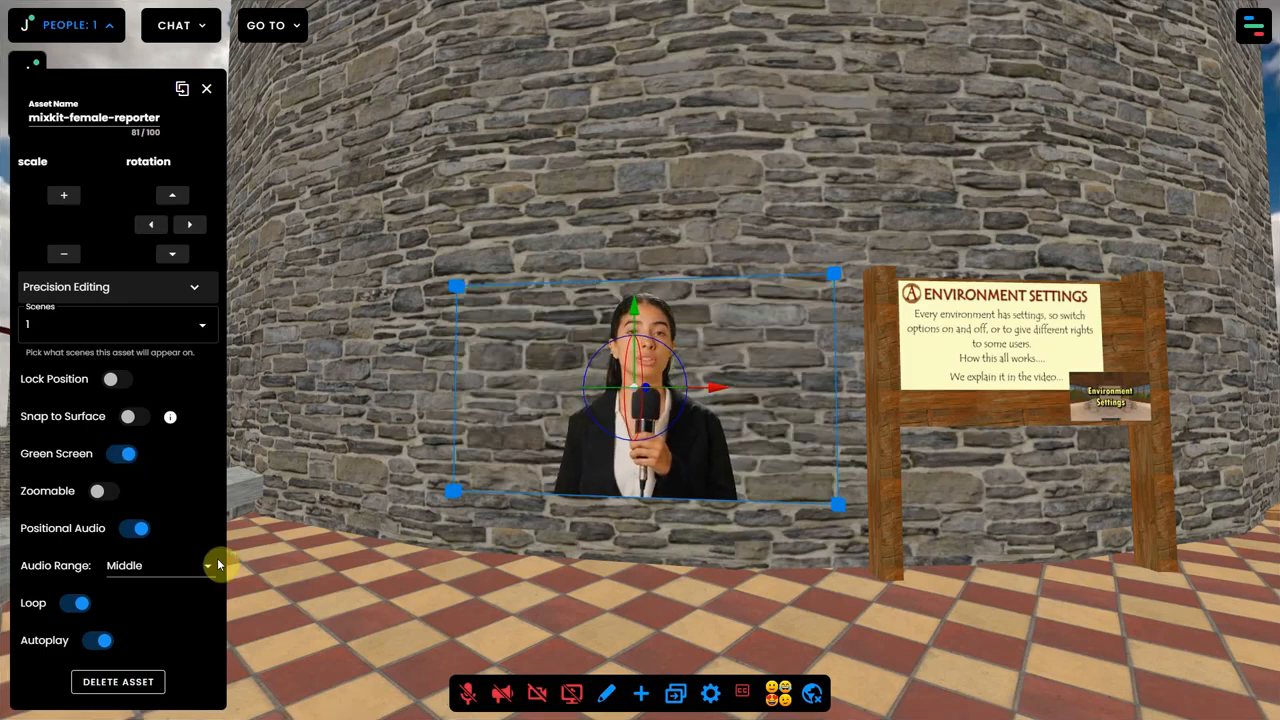
{"action": "left_click", "coordinate": [234, 88]}
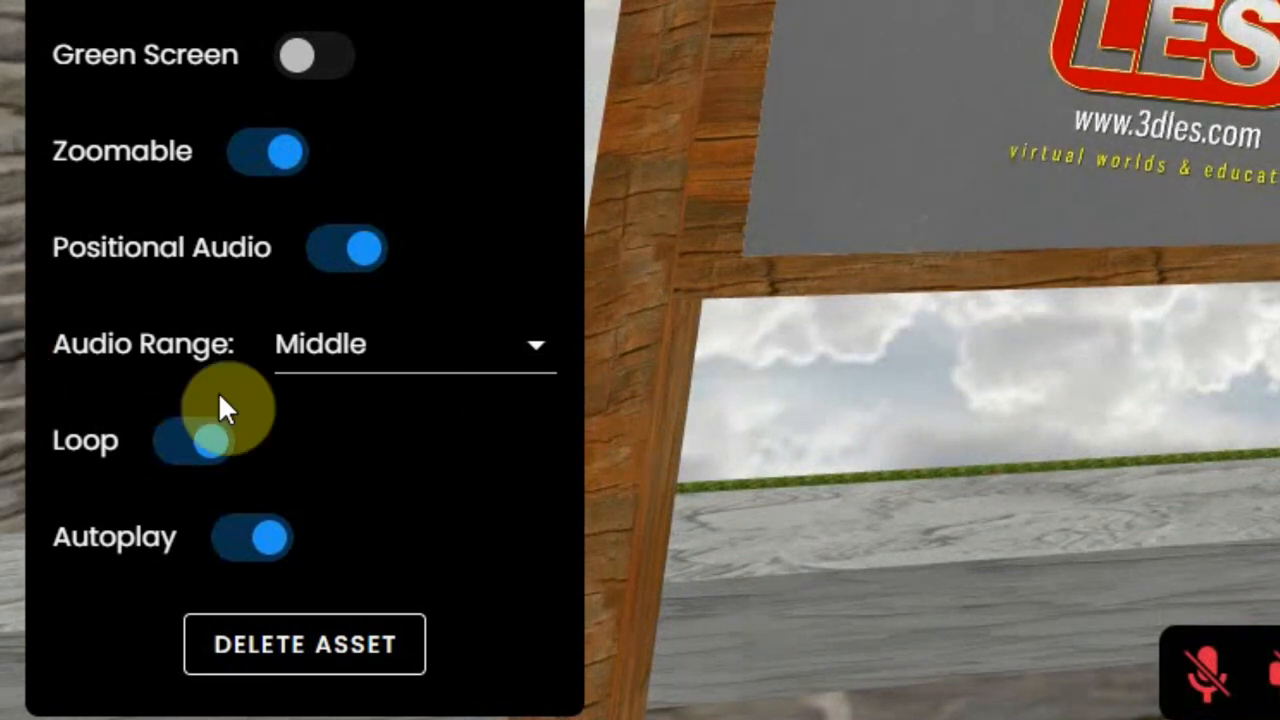
Turn on looping for the intro video and keep its audio range at Middle with autoplay on
{"action": "left_click", "coordinate": [190, 442]}
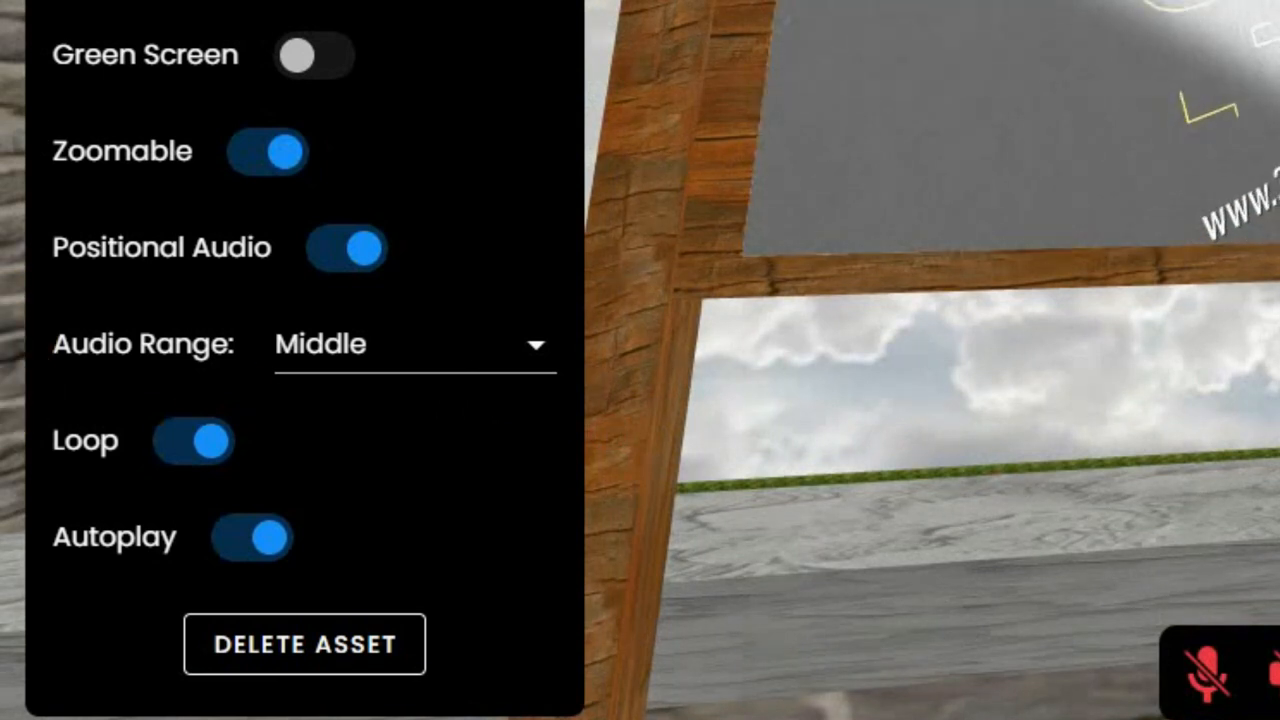
{"action": "left_click", "coordinate": [348, 256]}
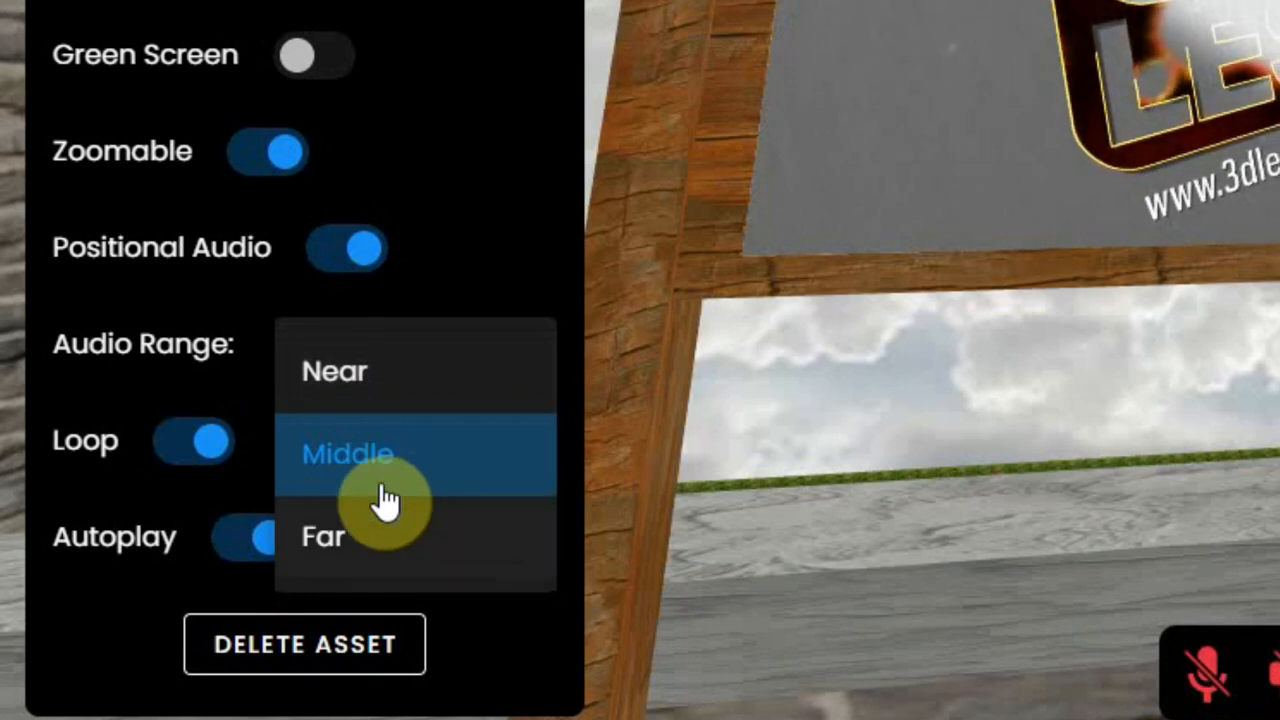
{"action": "left_click", "coordinate": [336, 370]}
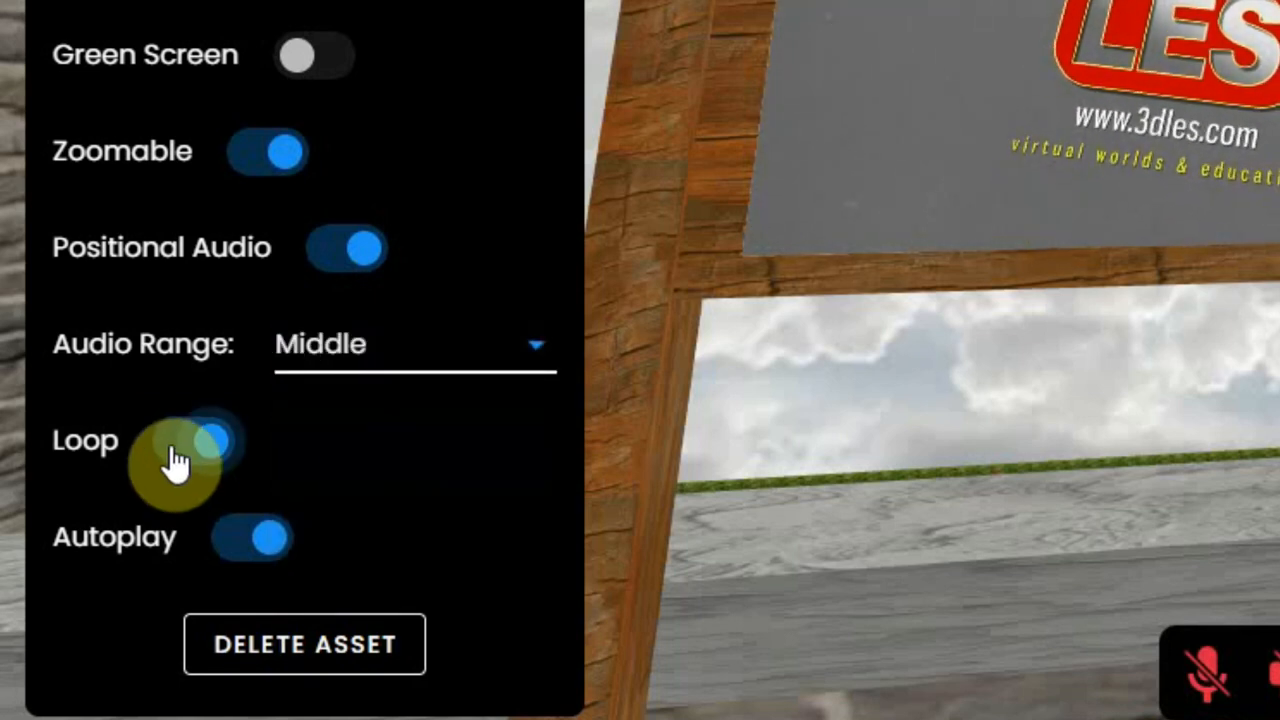
{"action": "left_click", "coordinate": [190, 440]}
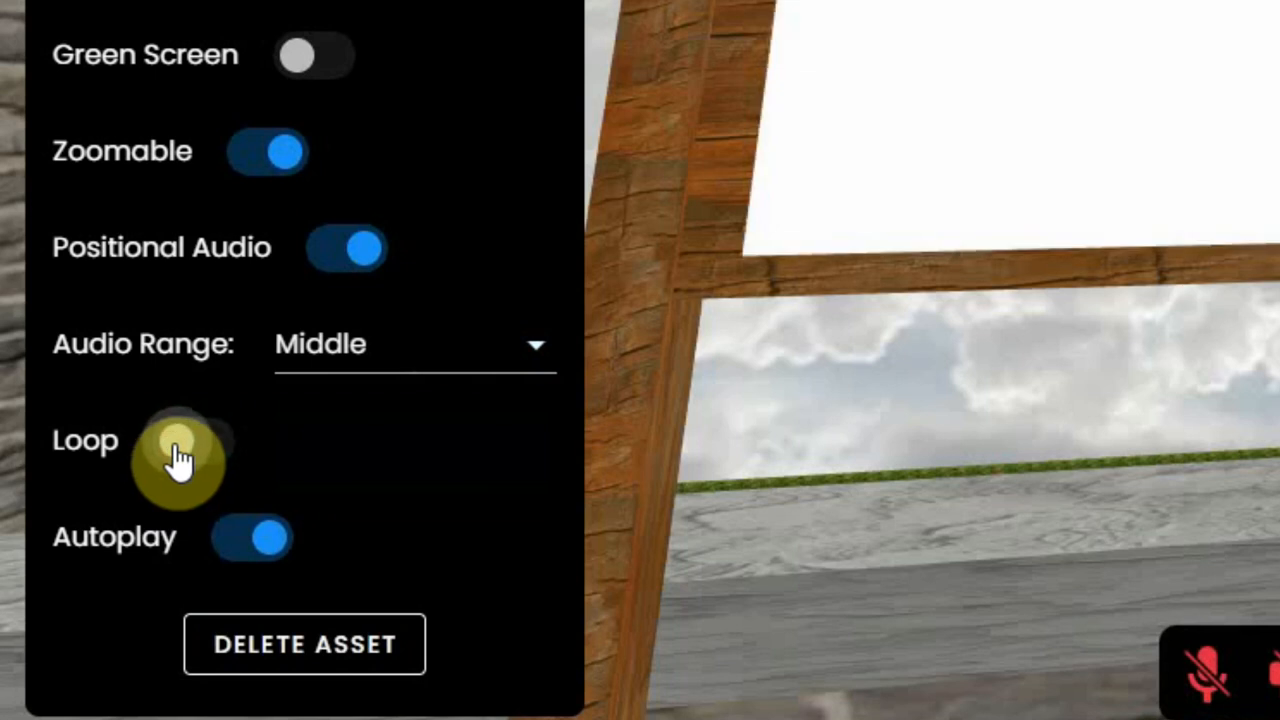
{"action": "left_click", "coordinate": [180, 456]}
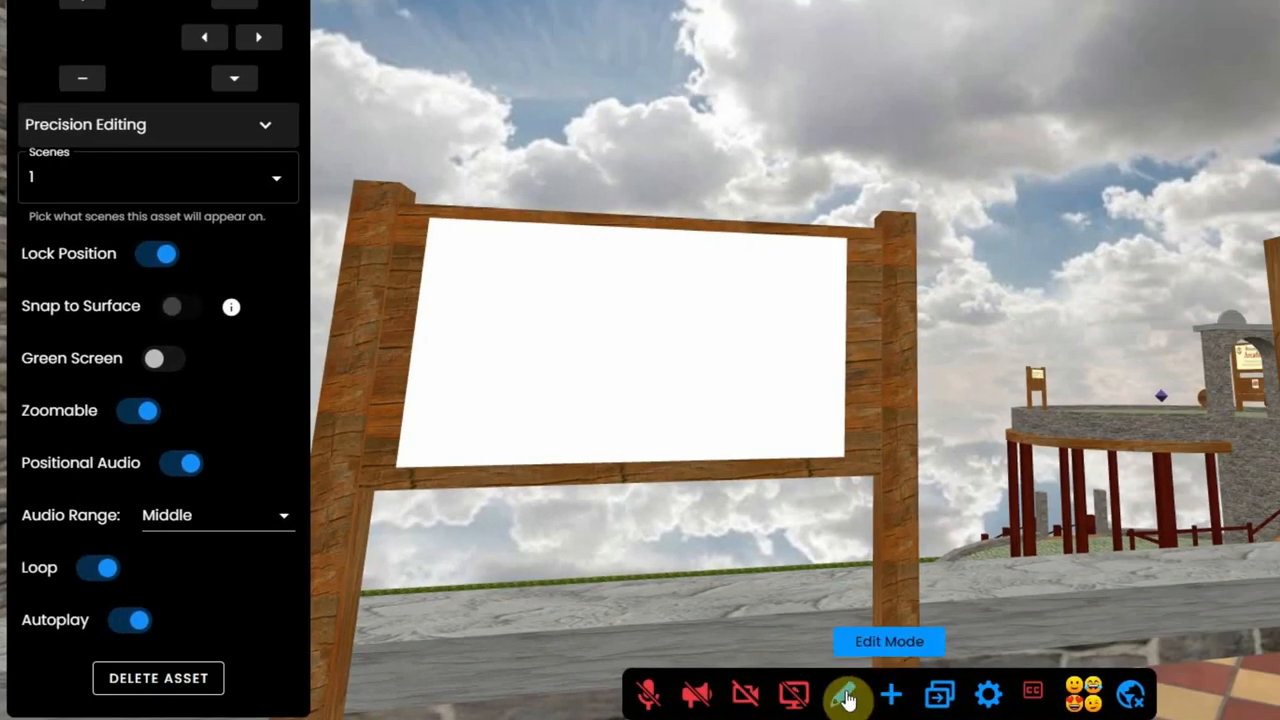
Exit Edit Mode, play the intro video with sound unmuted, then stop playback
{"action": "left_click", "coordinate": [850, 692]}
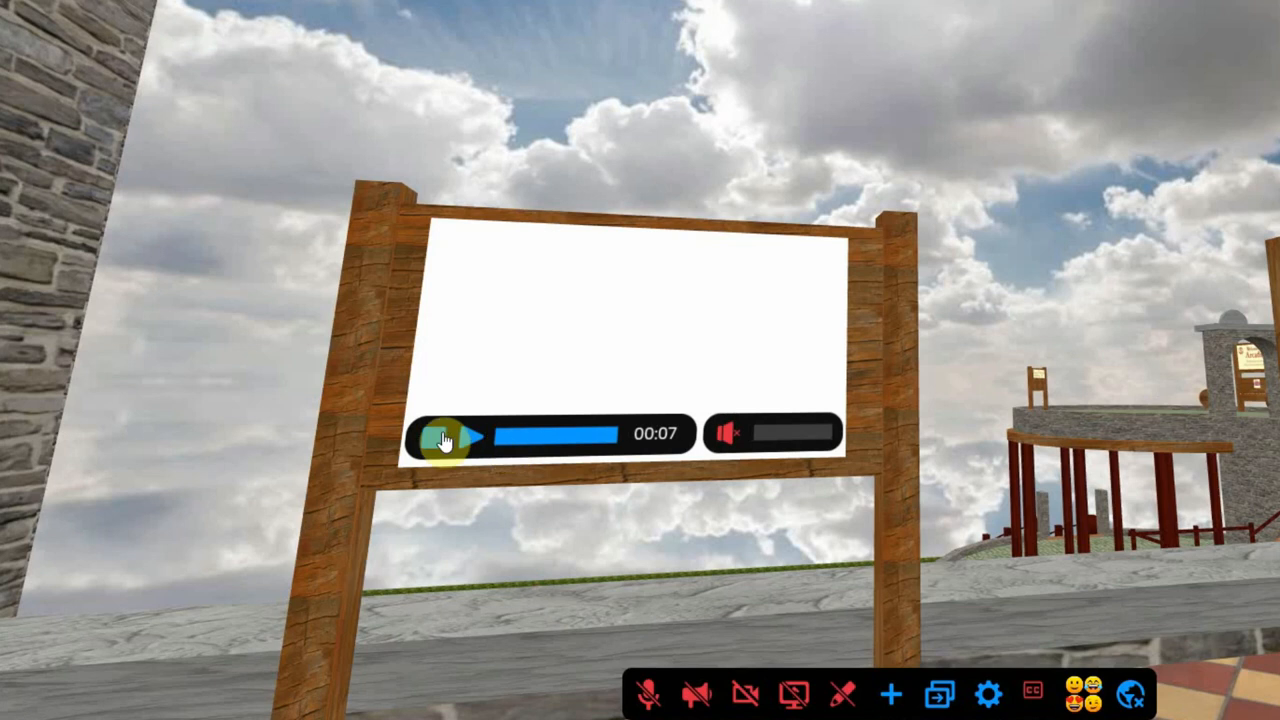
{"action": "left_click", "coordinate": [464, 436]}
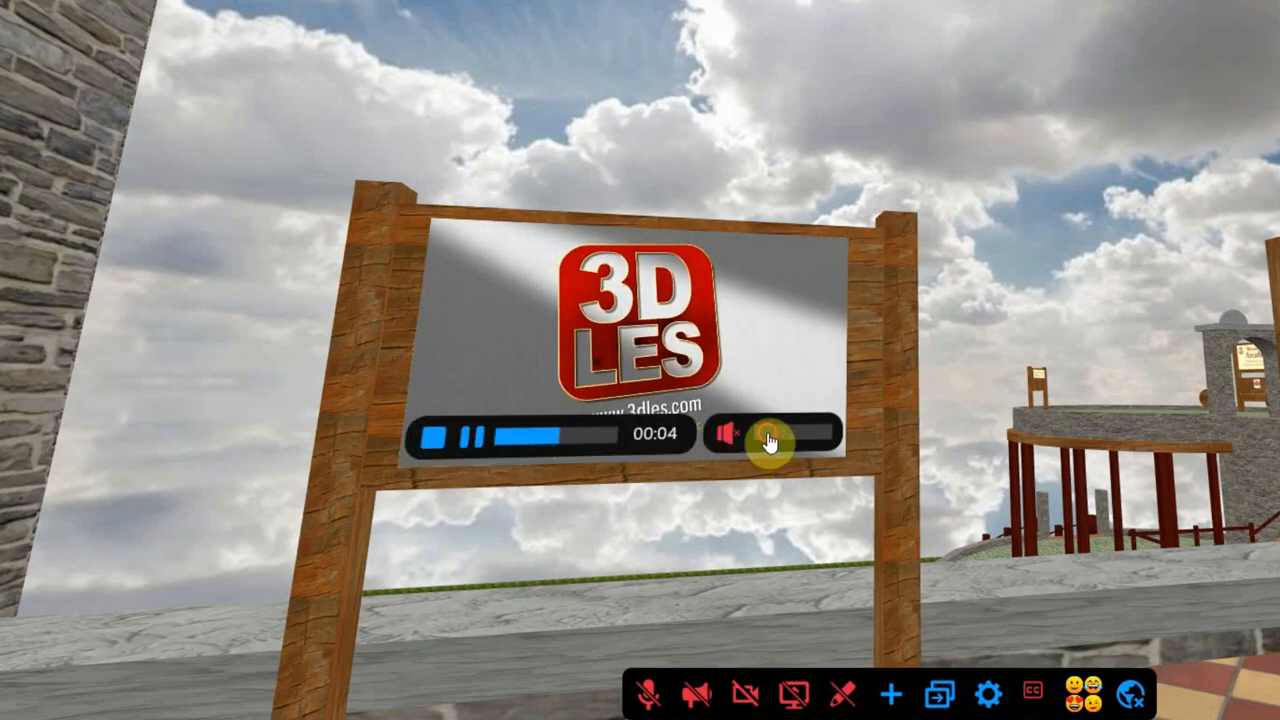
{"action": "left_click", "coordinate": [726, 432]}
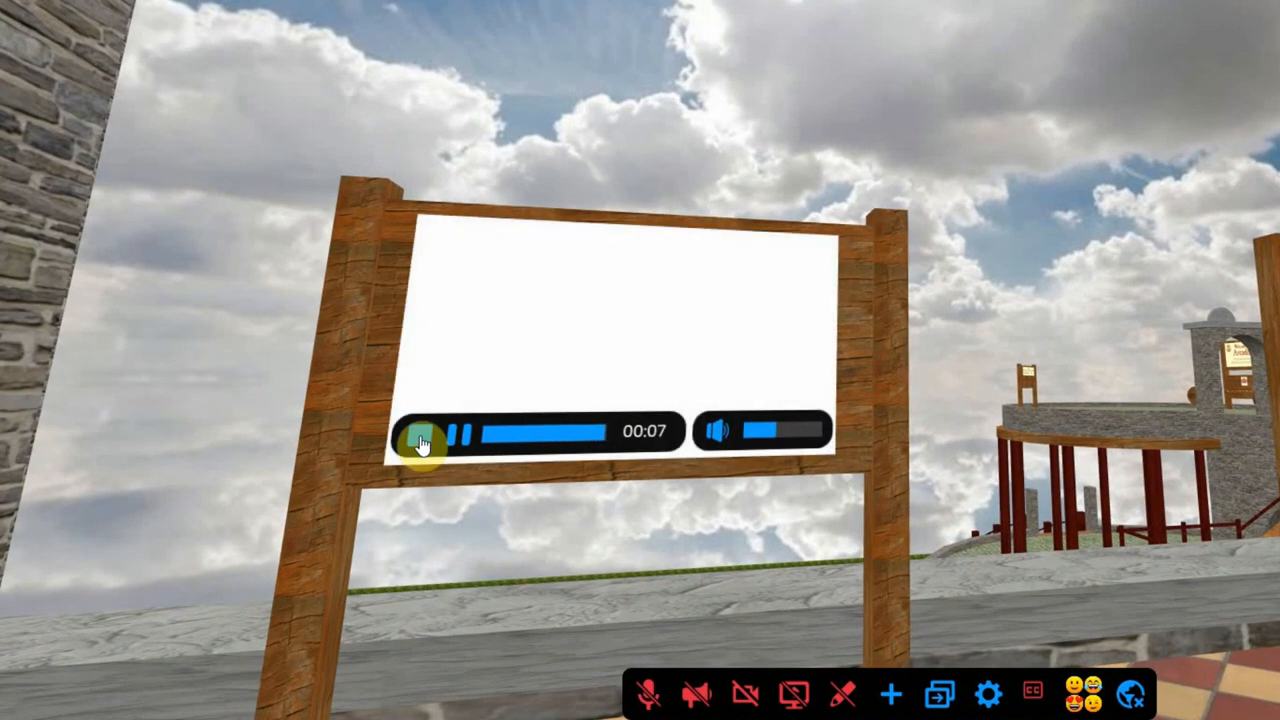
{"action": "left_click", "coordinate": [424, 438]}
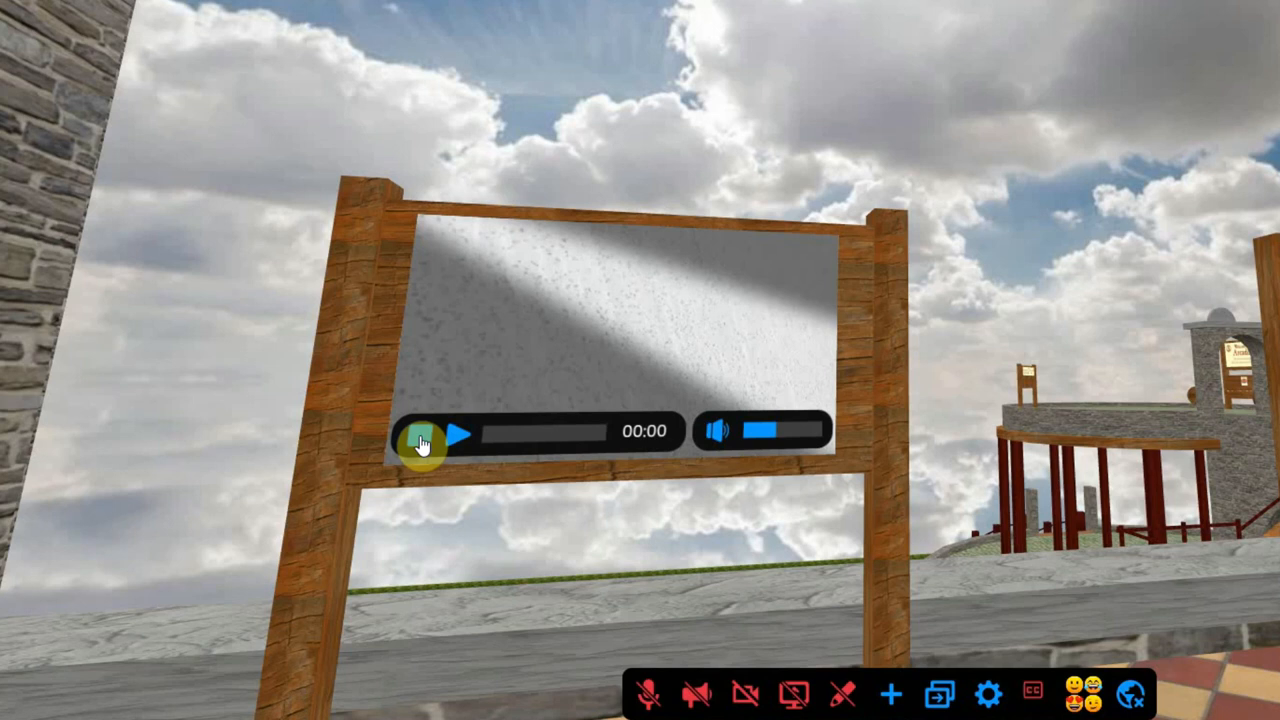